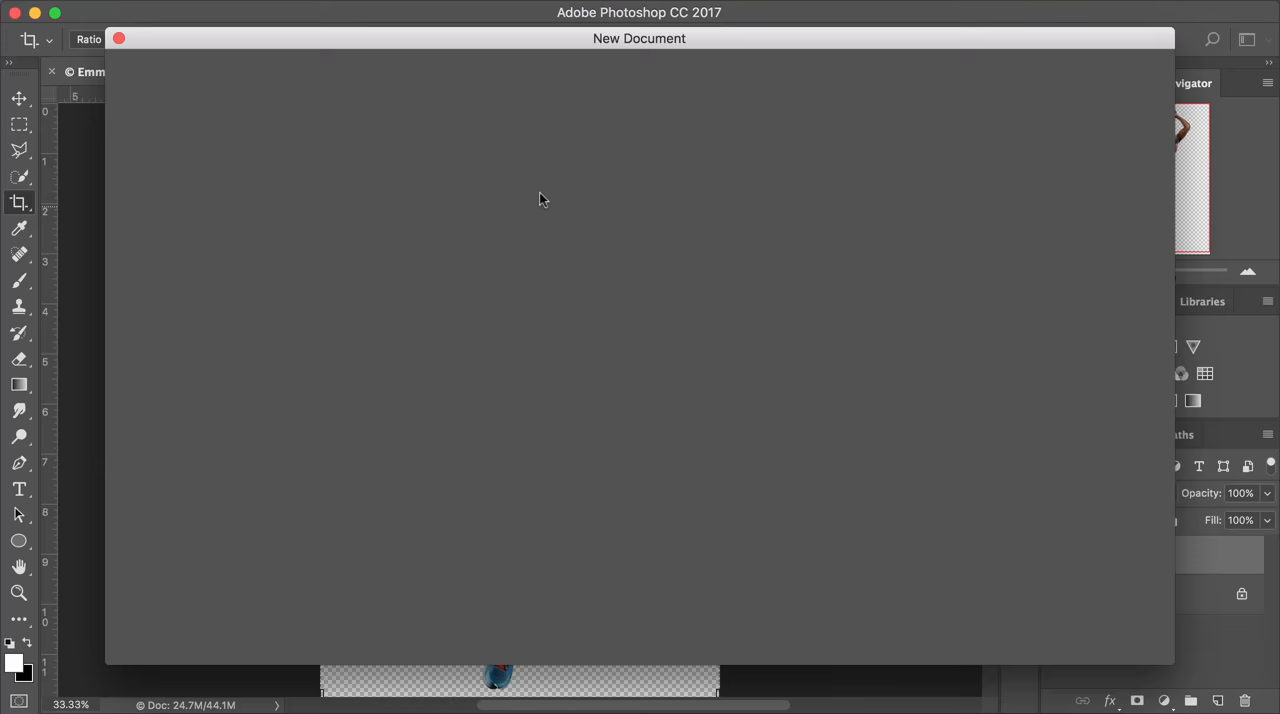
Step: Start a new document from the File menu for the player-over-powder composite
left_click(118, 38)
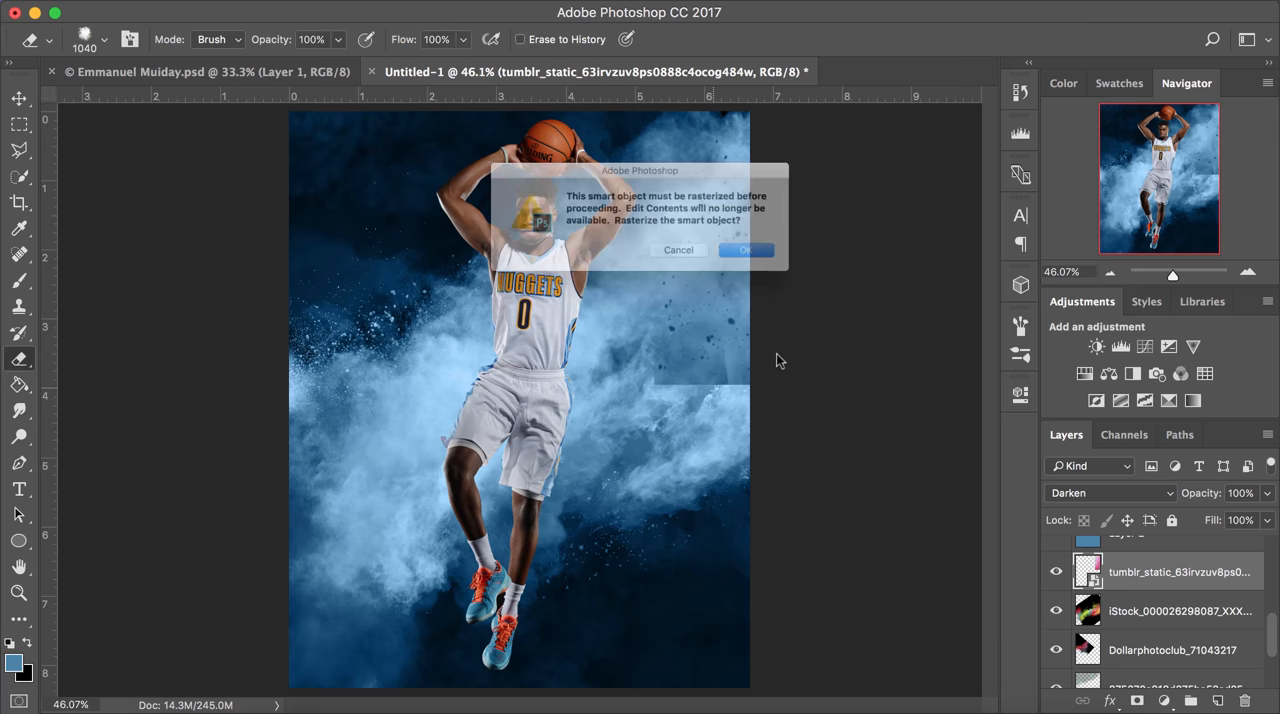
Step: Confirm the rasterize prompt so the player layer can take a mask
left_click(746, 250)
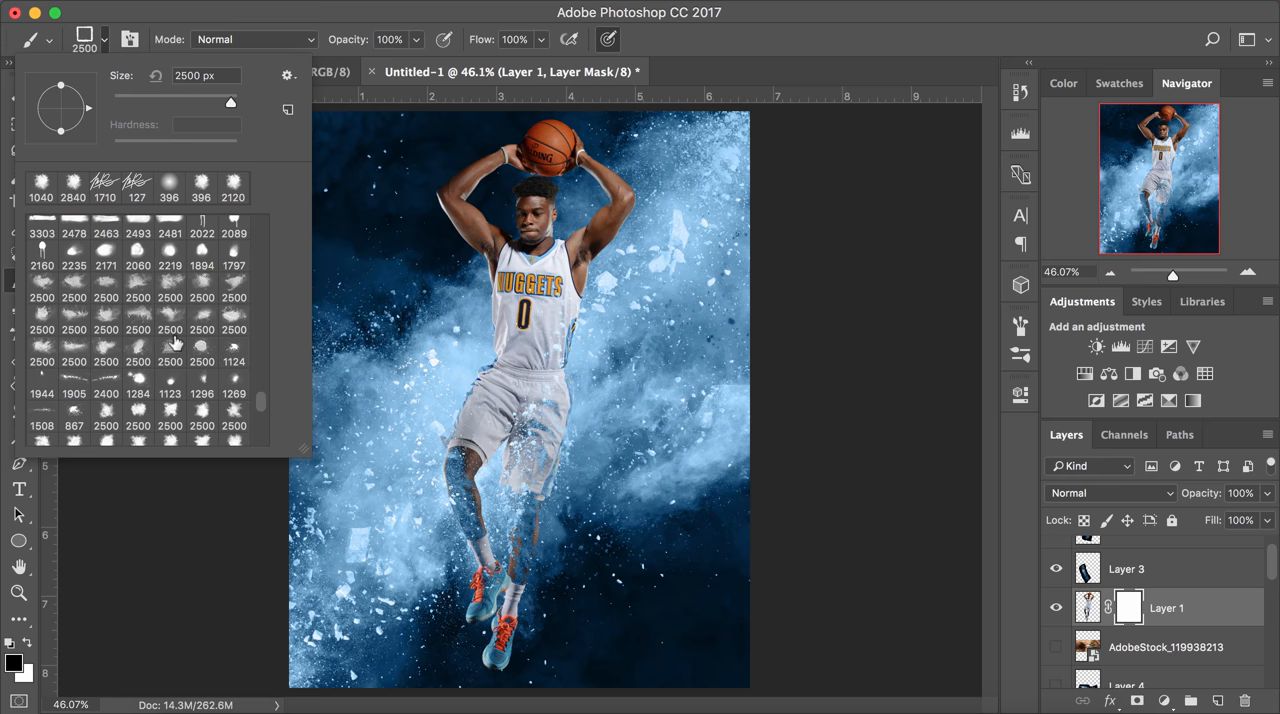
Step: Pick the 4059 px splatter brush from the Brush Preset picker
left_click(168, 376)
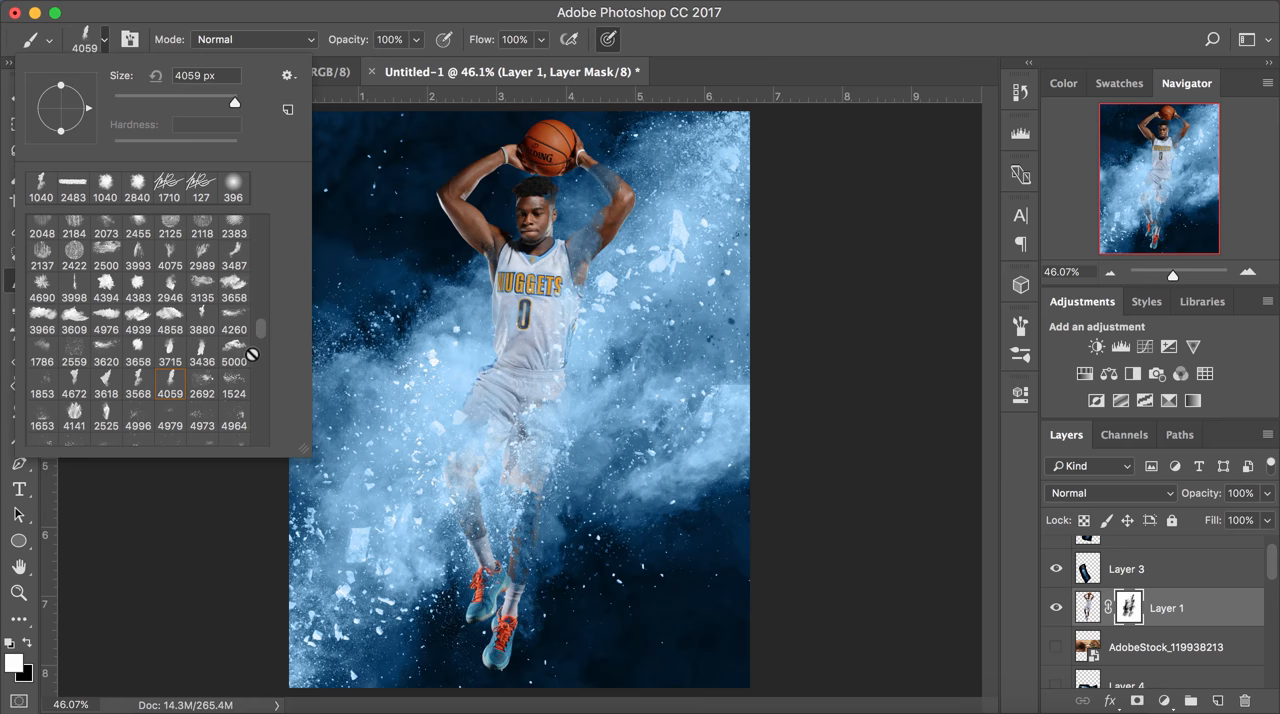